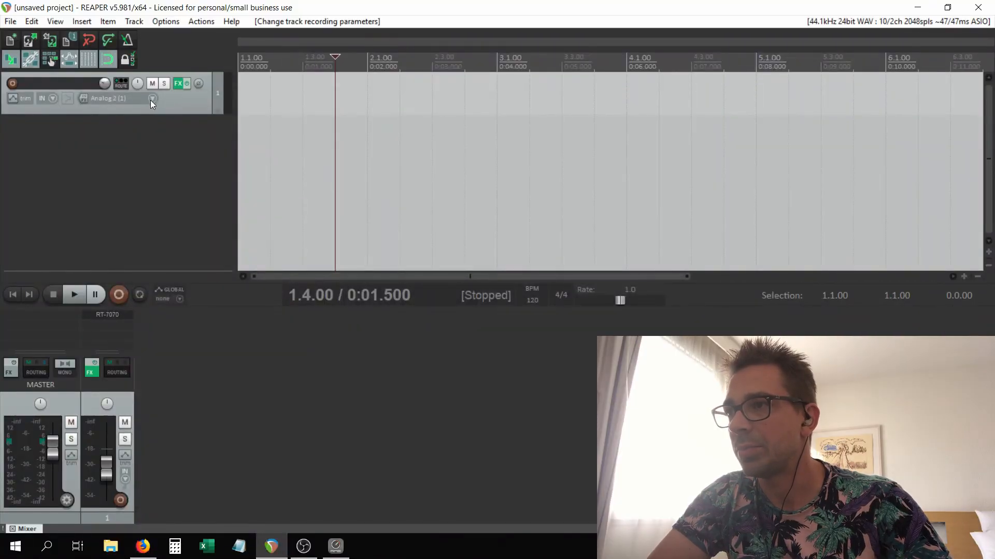
{"action": "mouse_move", "coordinate": [153, 104]}
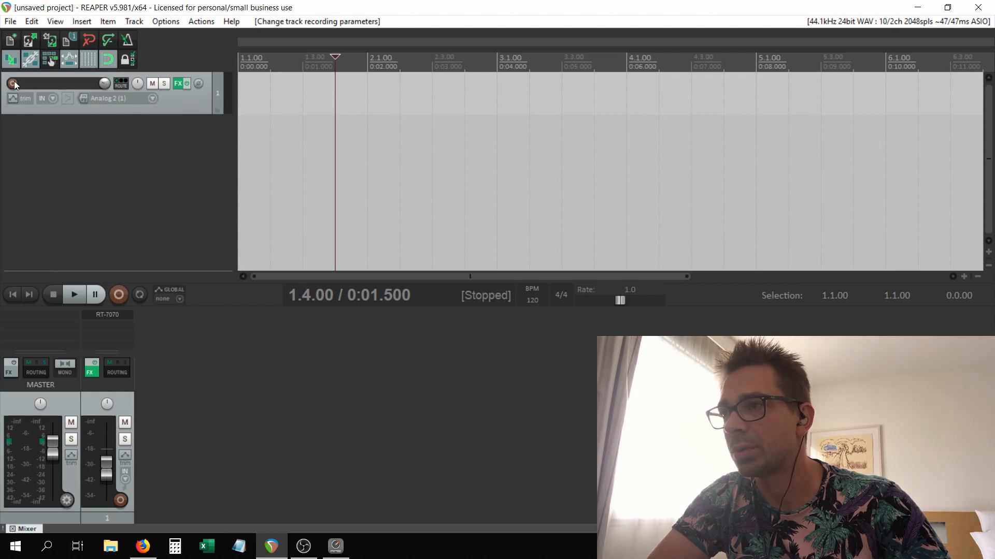
- Record-arm the REAPER track taking input from Analog 2
{"action": "left_click", "coordinate": [10, 83]}
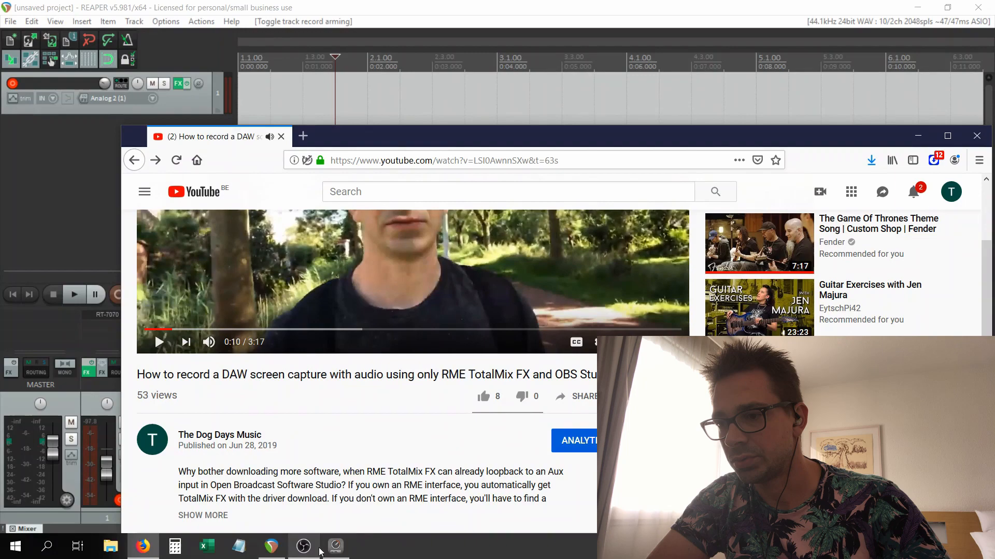
- Check the TotalMix FX routing matrix, then return to the mixer view
{"action": "left_click", "coordinate": [336, 546]}
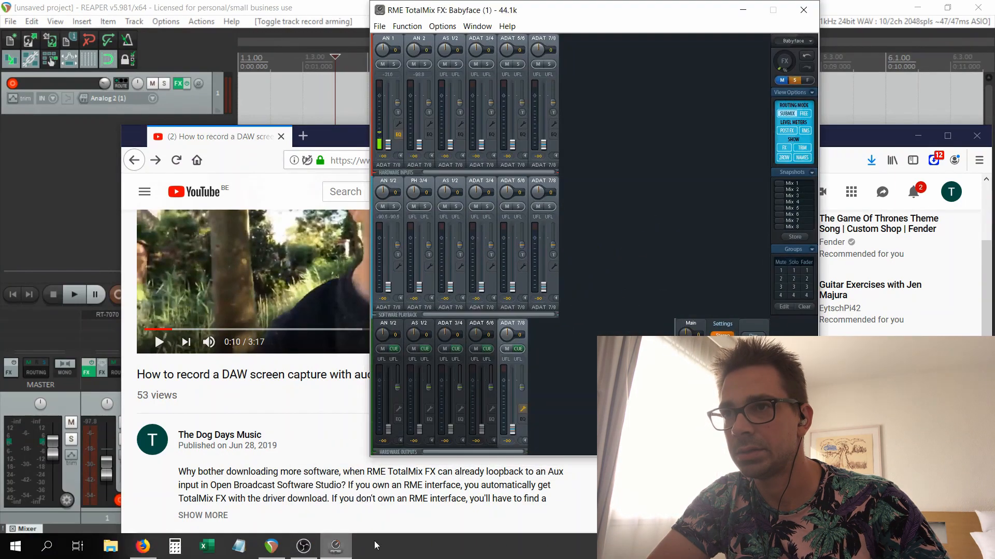
{"action": "left_click", "coordinate": [407, 25]}
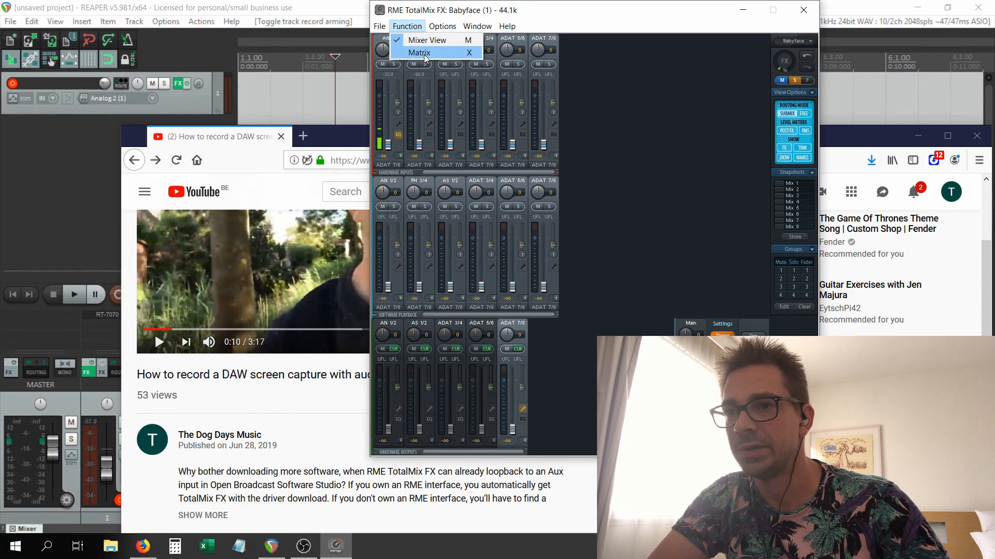
{"action": "left_click", "coordinate": [419, 52]}
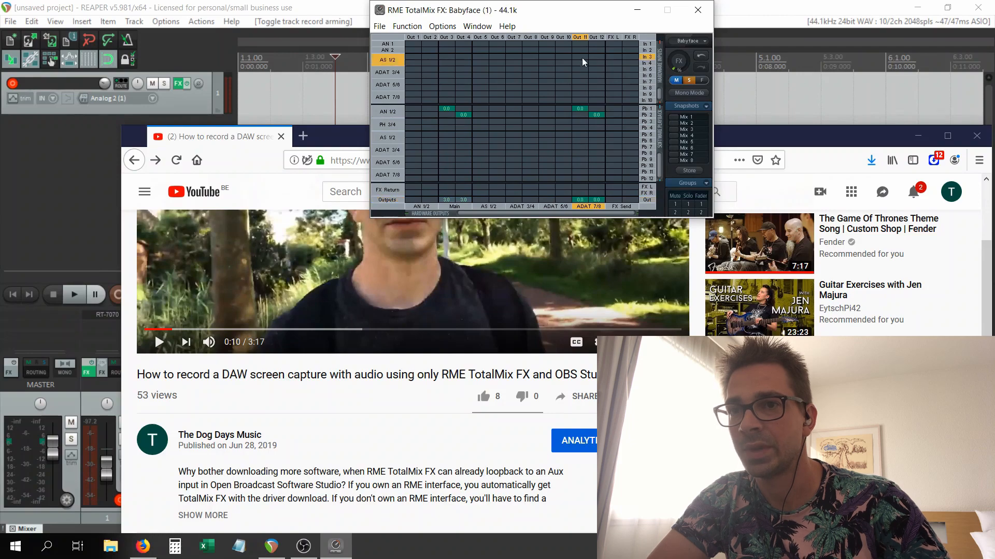
{"action": "left_click", "coordinate": [407, 26]}
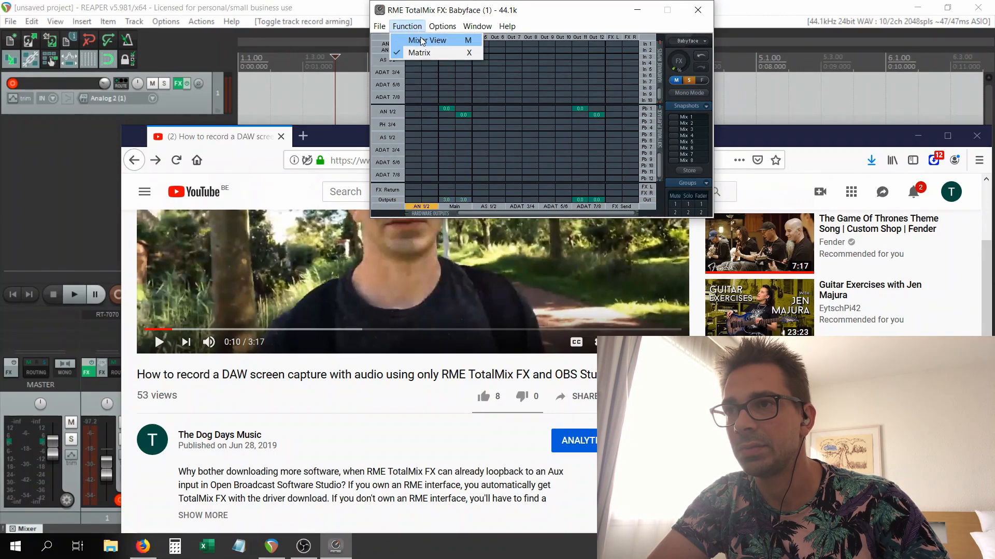
{"action": "left_click", "coordinate": [430, 40]}
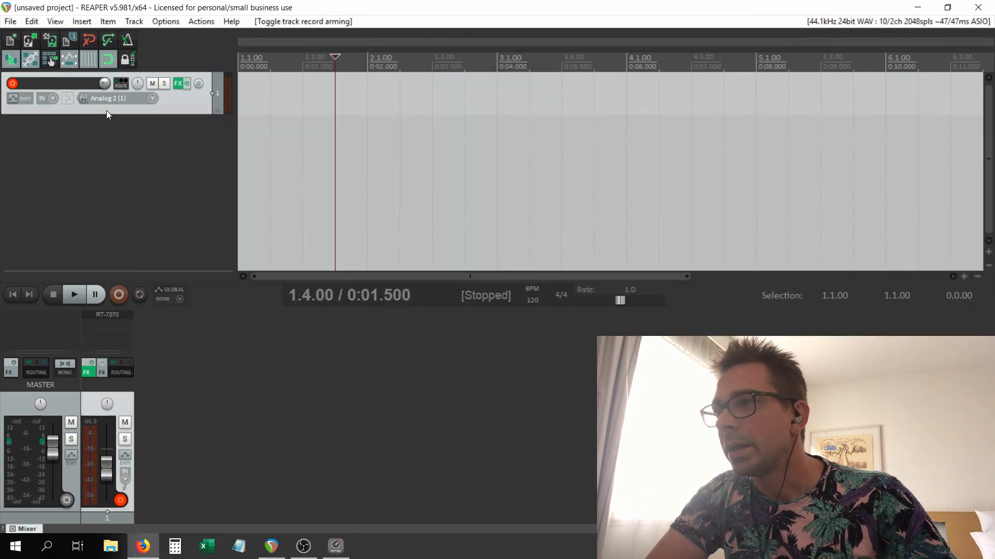
- In REAPER's Device preferences, set the last enabled input to 10: Adat 8 (1)
{"action": "left_click", "coordinate": [166, 22]}
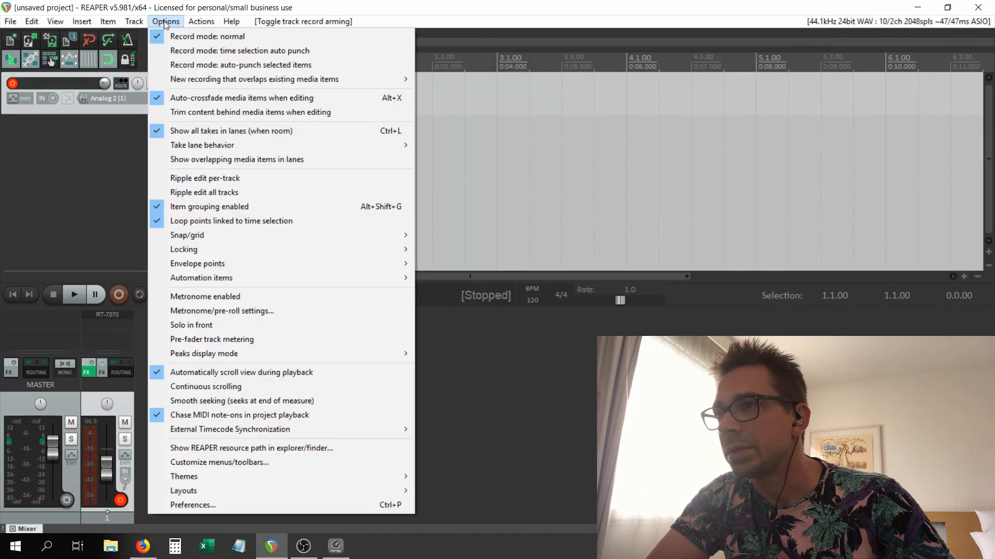
{"action": "mouse_move", "coordinate": [221, 505]}
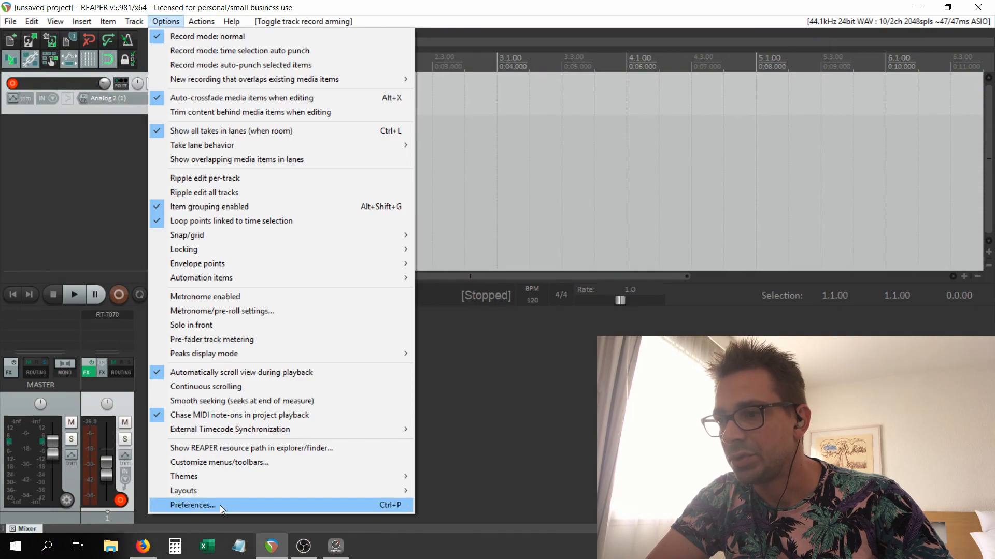
{"action": "left_click", "coordinate": [192, 505]}
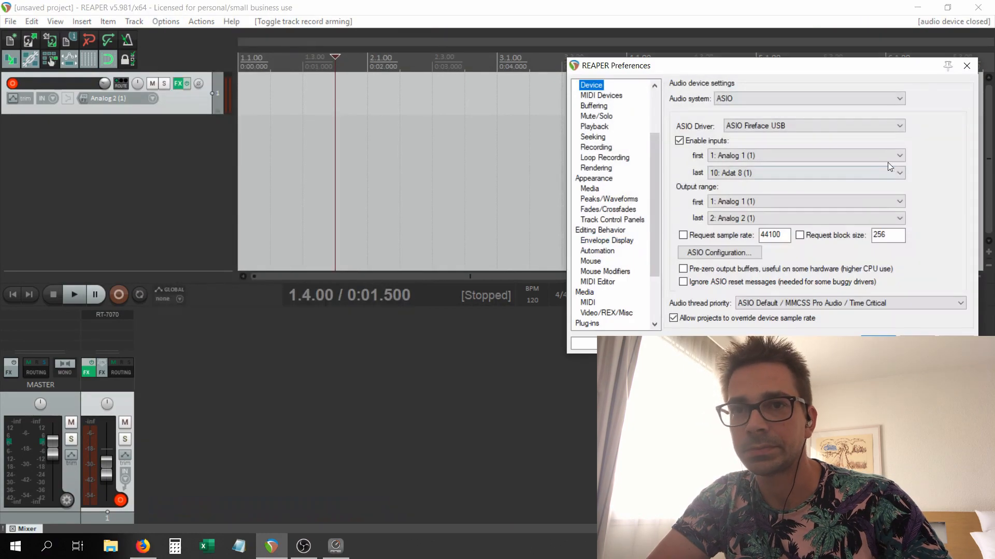
{"action": "left_click", "coordinate": [896, 172]}
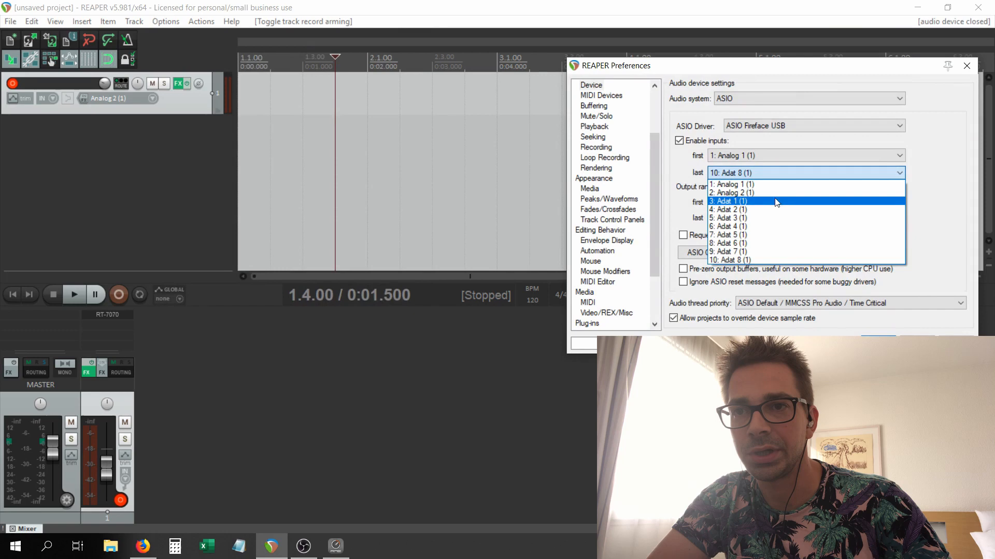
{"action": "left_click", "coordinate": [730, 192]}
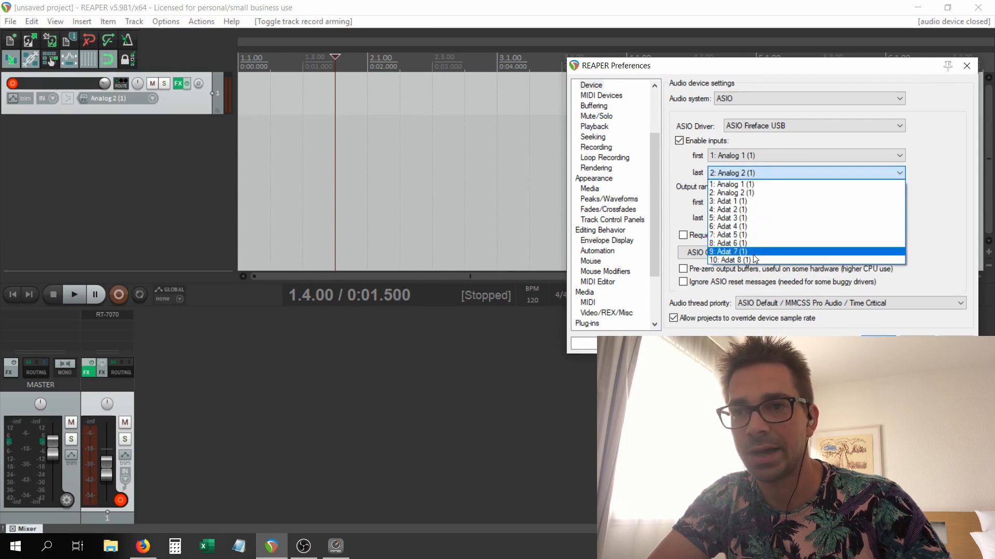
{"action": "mouse_move", "coordinate": [752, 260]}
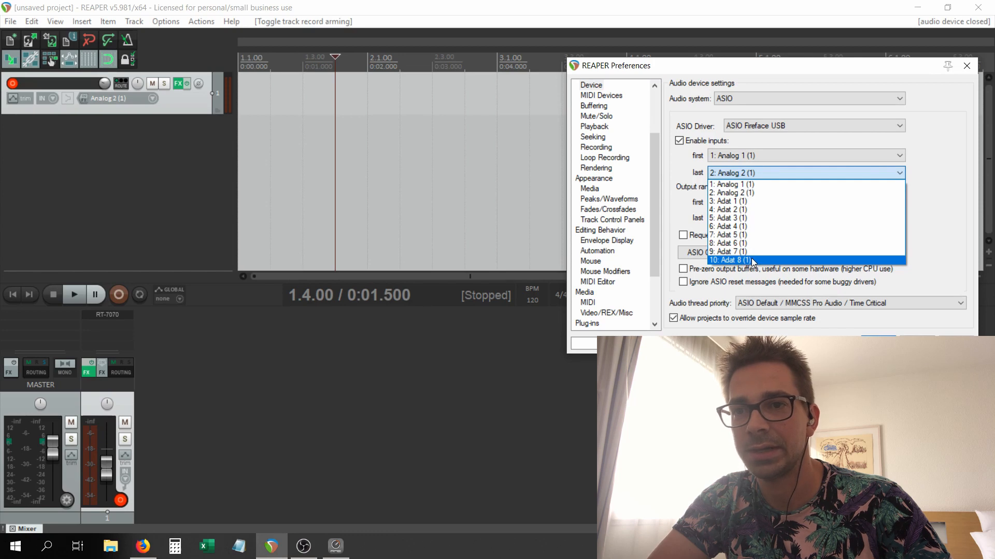
{"action": "left_click", "coordinate": [729, 260]}
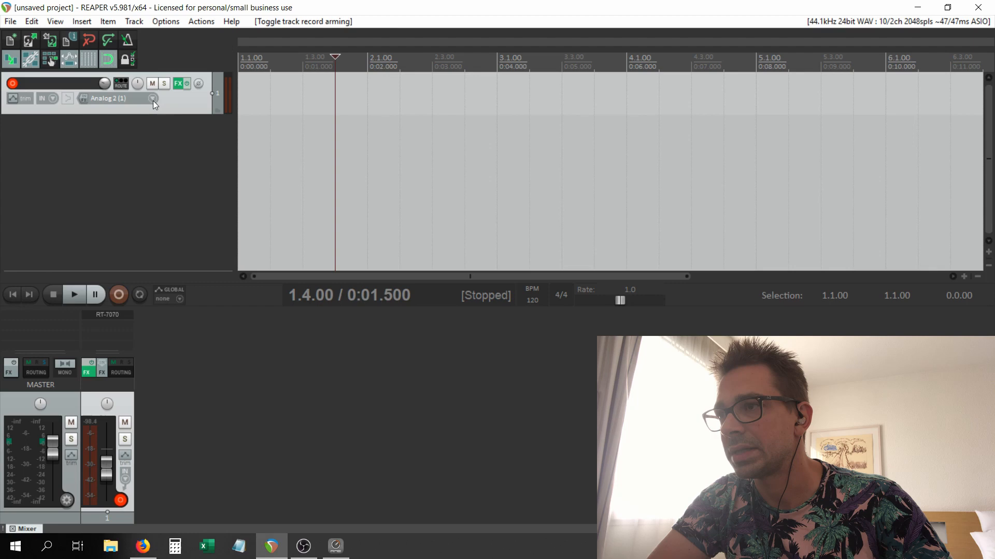
- Set the armed track's input to stereo Adat 7 (1) / Adat 8 (1)
{"action": "left_click", "coordinate": [153, 97]}
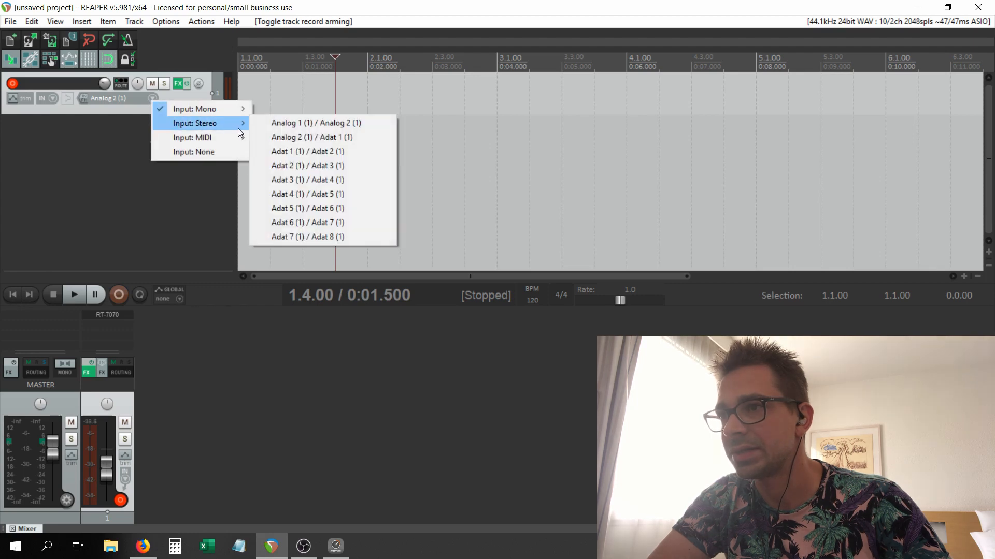
{"action": "mouse_move", "coordinate": [337, 131]}
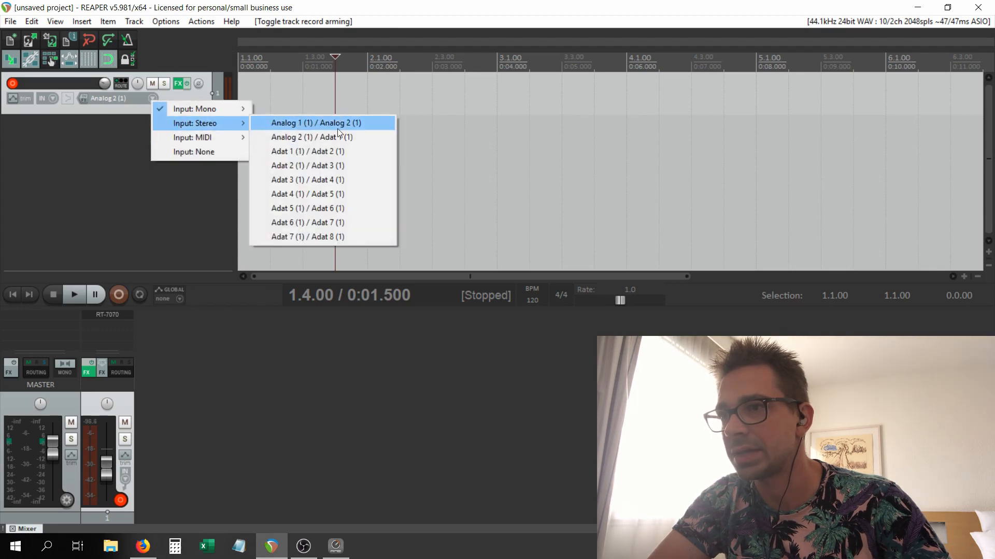
{"action": "mouse_move", "coordinate": [314, 239]}
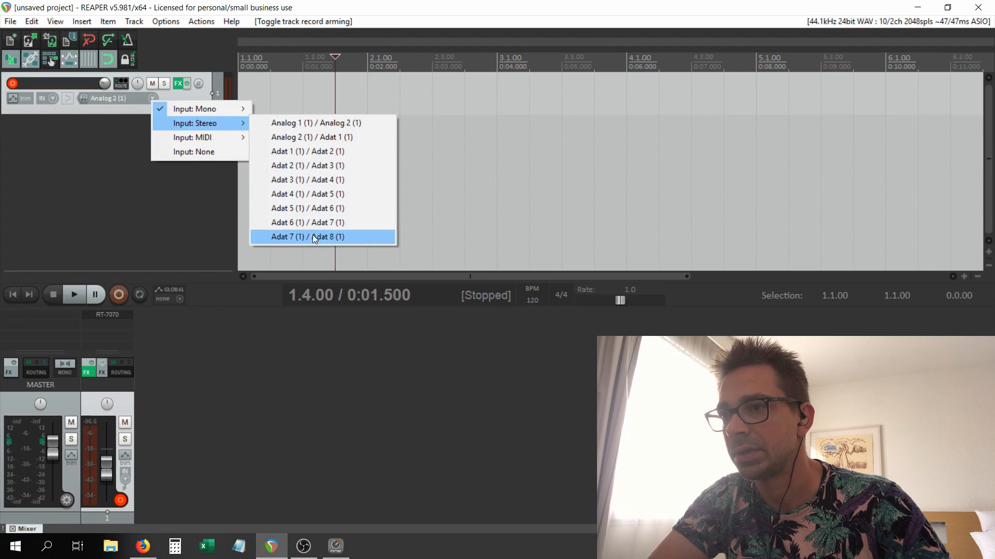
{"action": "left_click", "coordinate": [322, 237]}
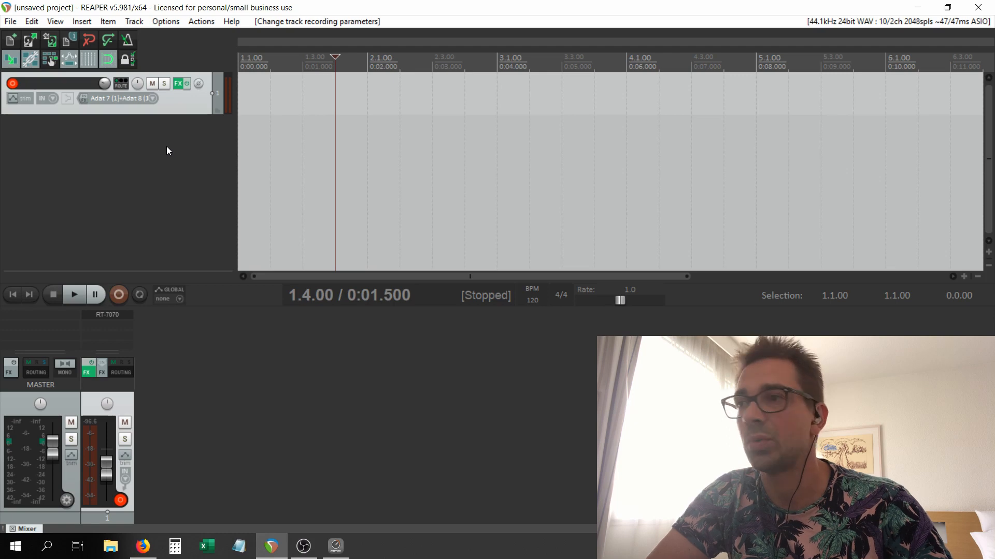
{"action": "mouse_move", "coordinate": [183, 104]}
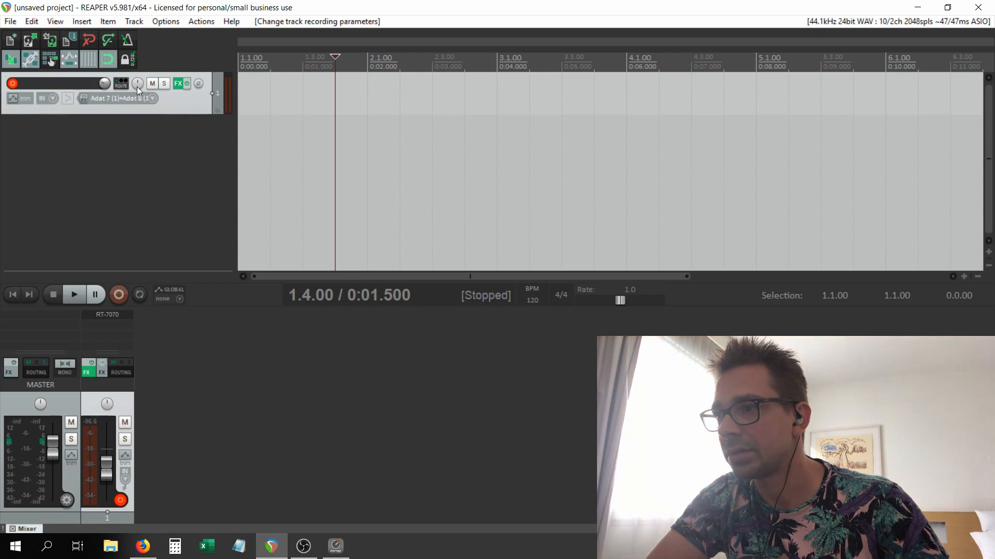
- Start recording the computer playback on the armed Adat 7/8 track
{"action": "left_click", "coordinate": [118, 295]}
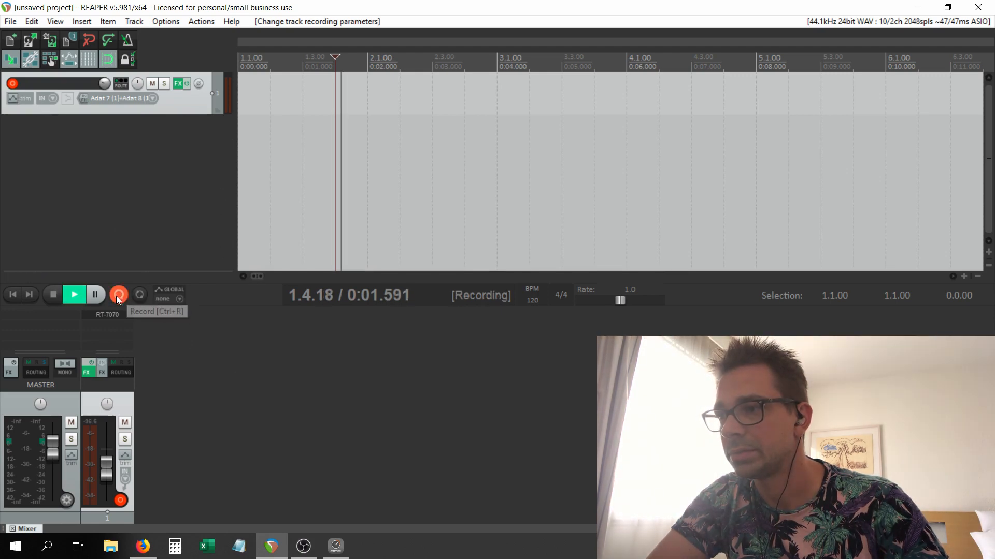
{"action": "mouse_move", "coordinate": [143, 545]}
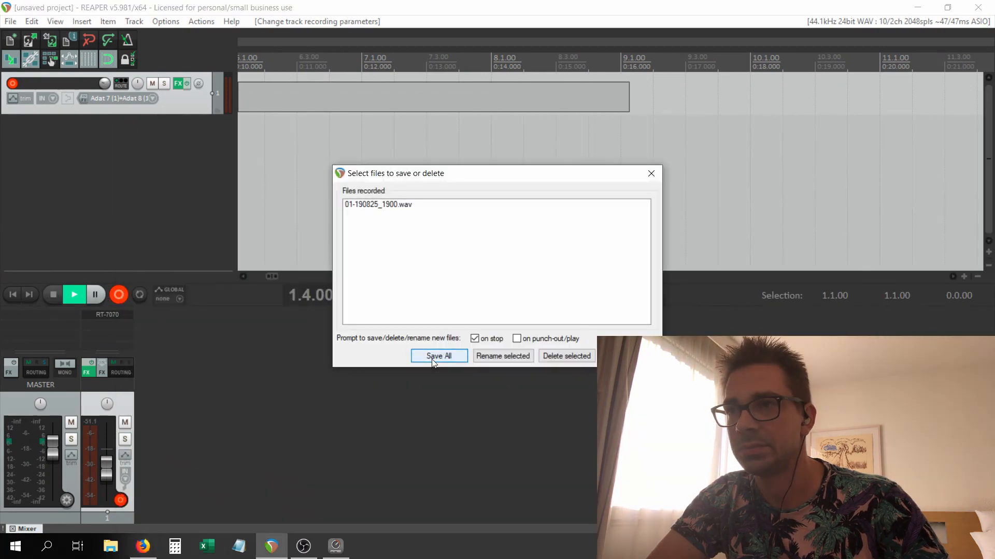
- Save the take 01-190825_1900.wav, then play it back and stop
{"action": "left_click", "coordinate": [439, 356]}
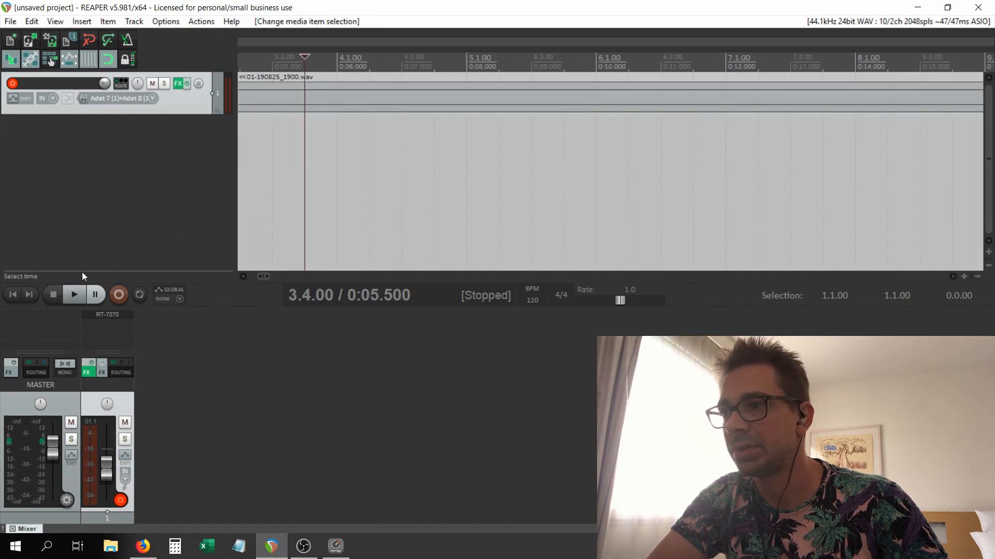
{"action": "left_click", "coordinate": [74, 295]}
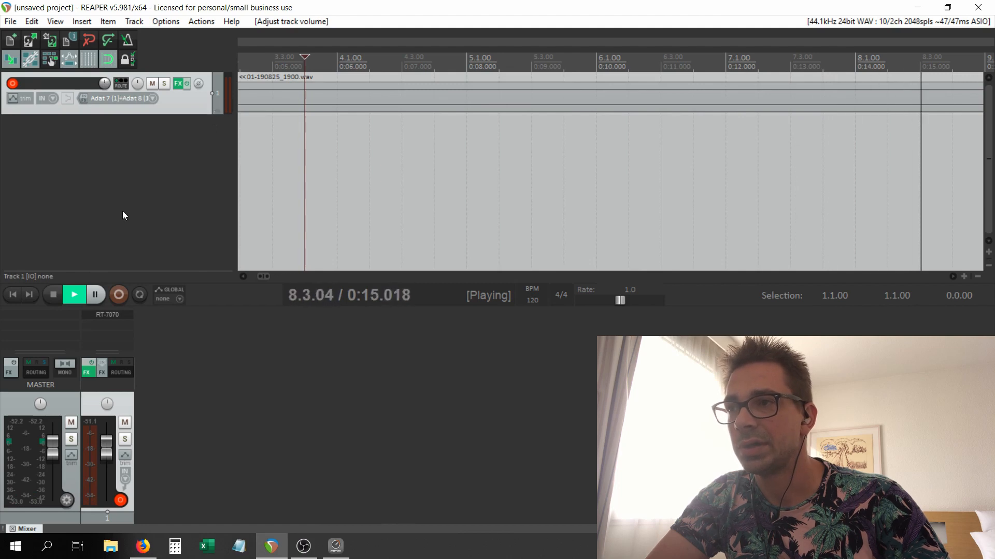
{"action": "left_click", "coordinate": [51, 295]}
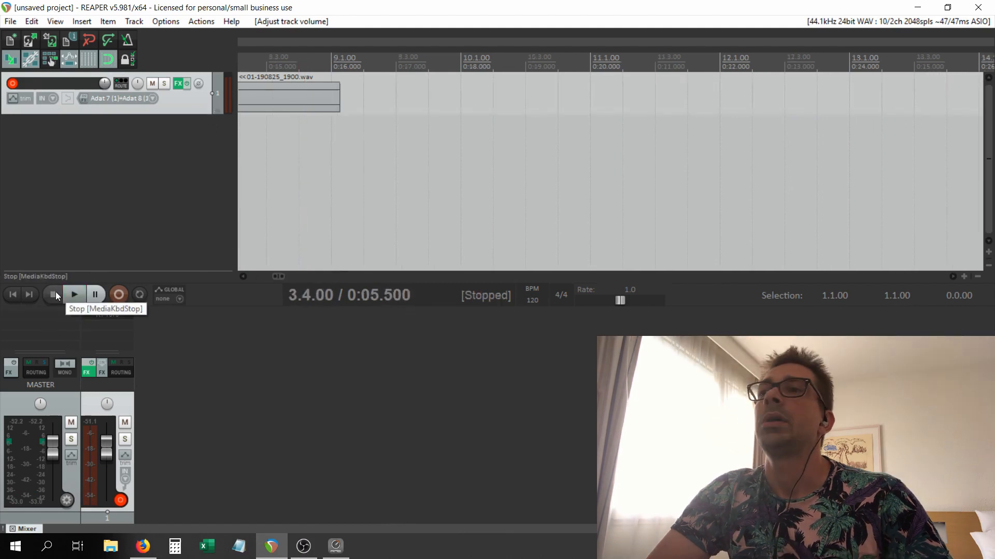